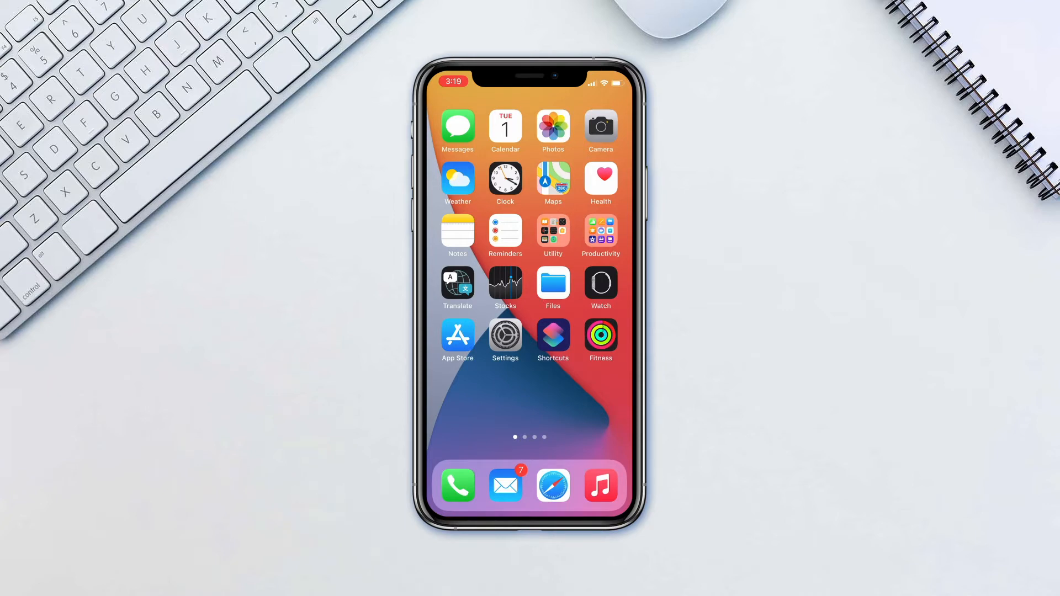
Step: Launch Files, open iCloud Drive's Downloads folder, and scroll to Talent-Consent-Form.zip
{"action": "left_click", "coordinate": [552, 282]}
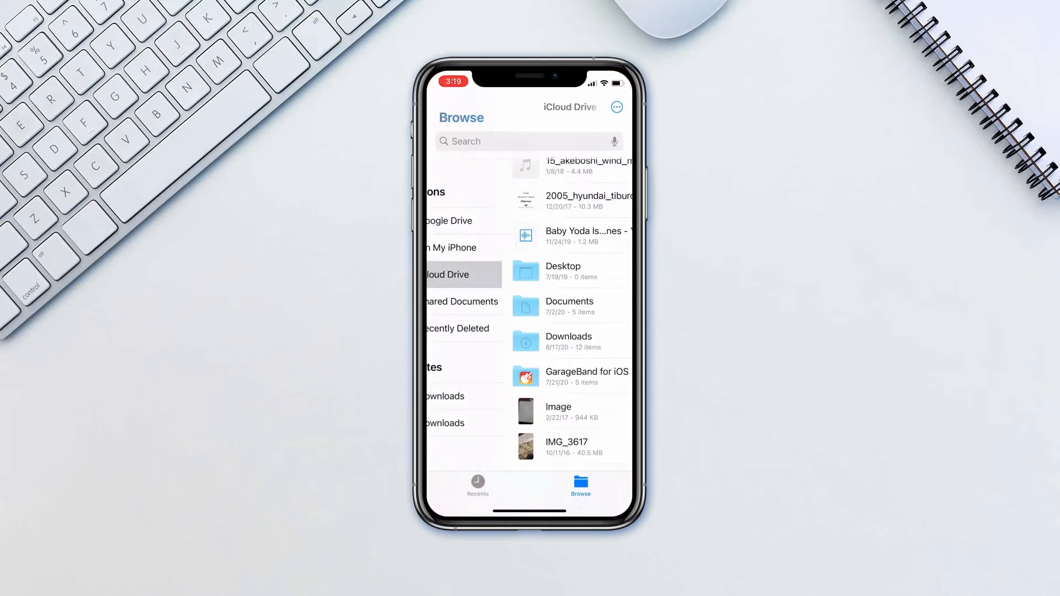
{"action": "left_click", "coordinate": [569, 341]}
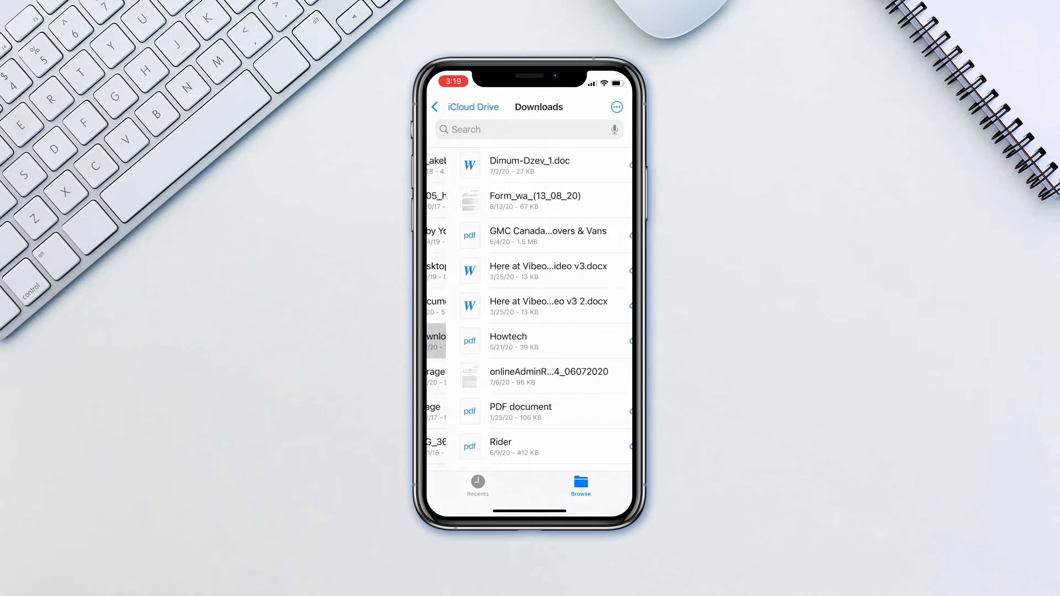
{"action": "scroll", "scroll_direction": "down", "scroll_amount": 3}
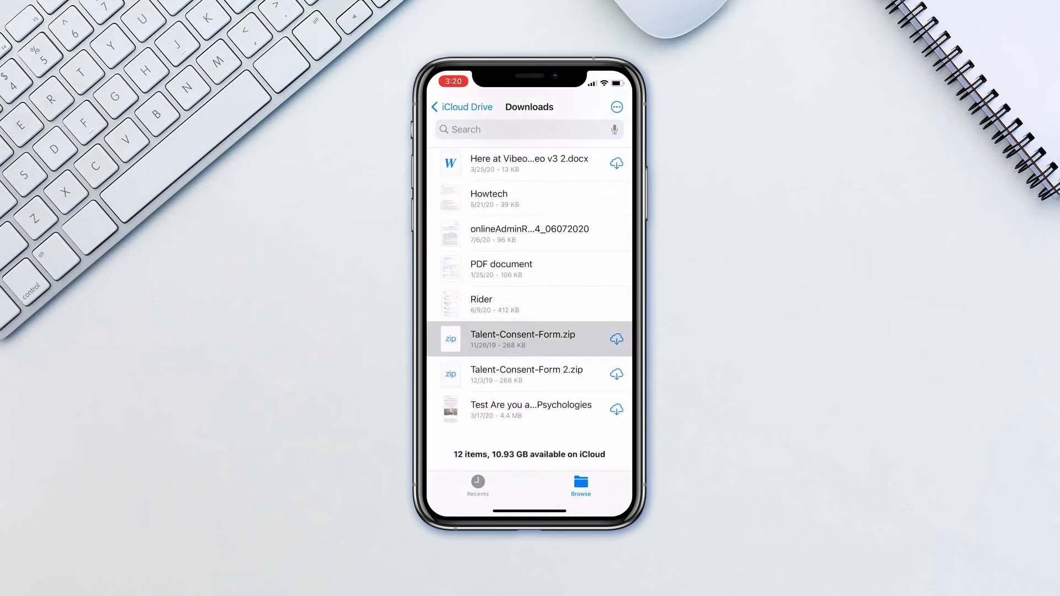
Step: Tag Talent-Consent-Form.zip as Important plus another colored tag via the Tags list
{"action": "left_click", "coordinate": [522, 339]}
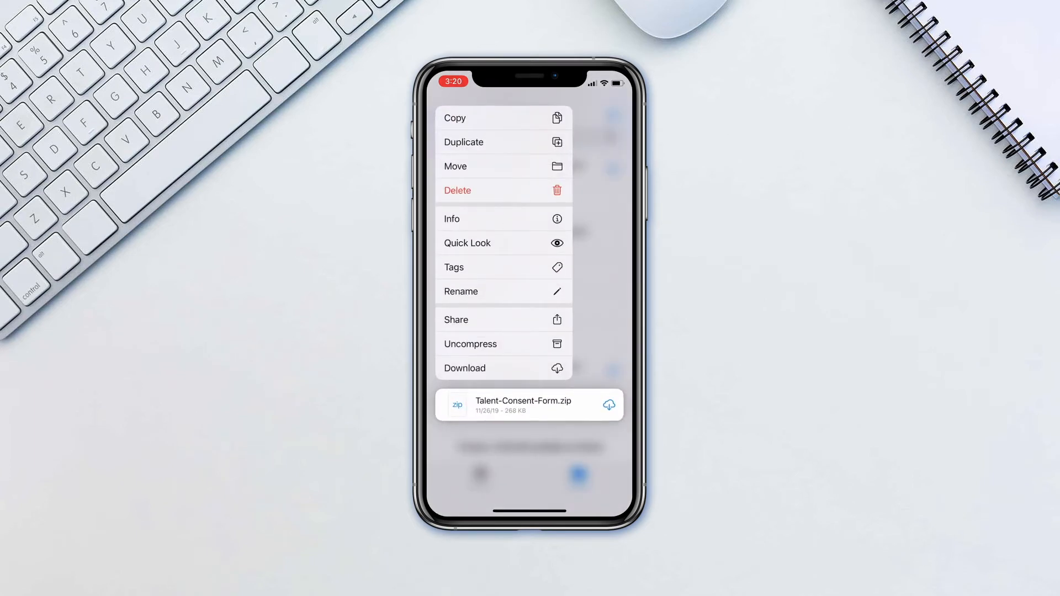
{"action": "left_click", "coordinate": [453, 267]}
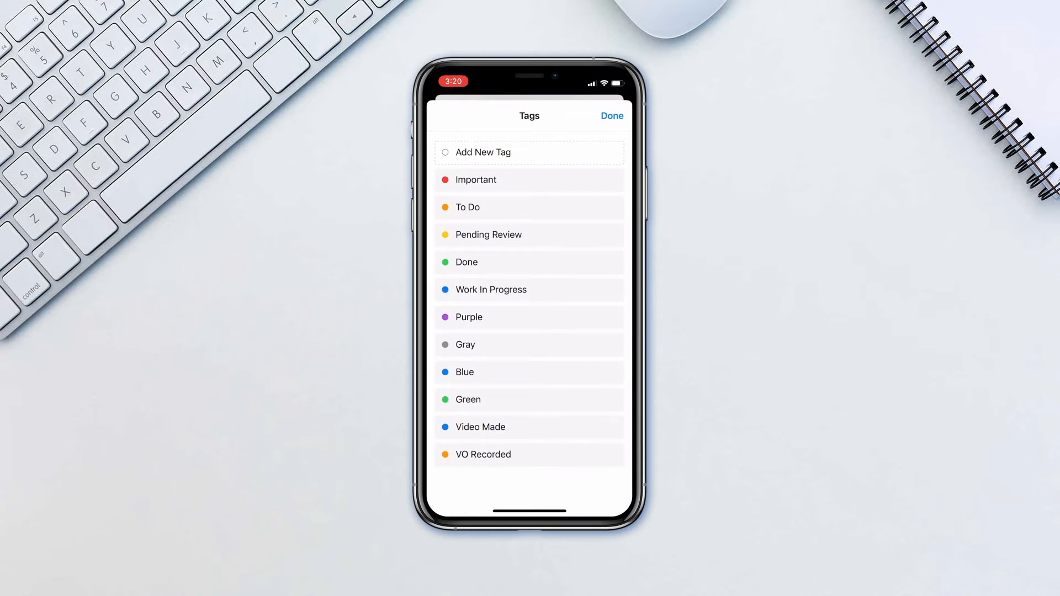
{"action": "left_click", "coordinate": [529, 180]}
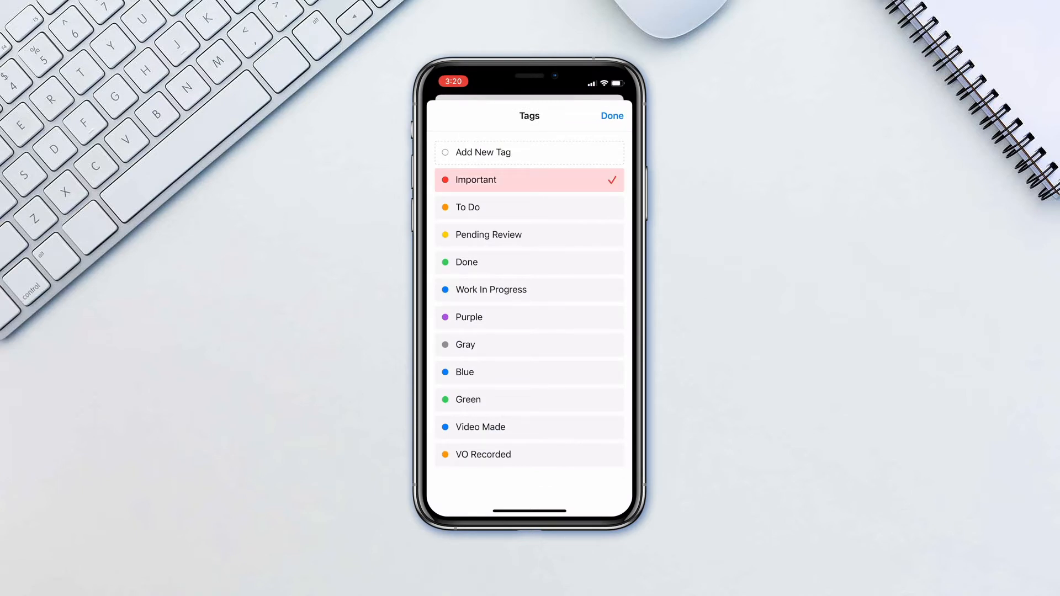
{"action": "left_click", "coordinate": [529, 372]}
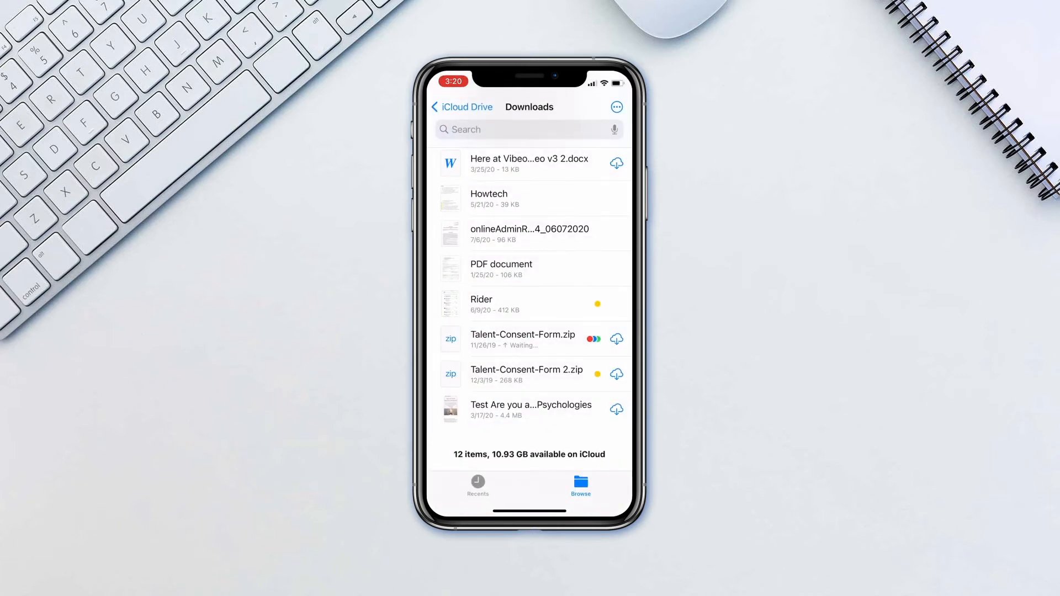
Step: Return to Browse, scroll to the Tags section, and open the Done tag
{"action": "left_click", "coordinate": [461, 106]}
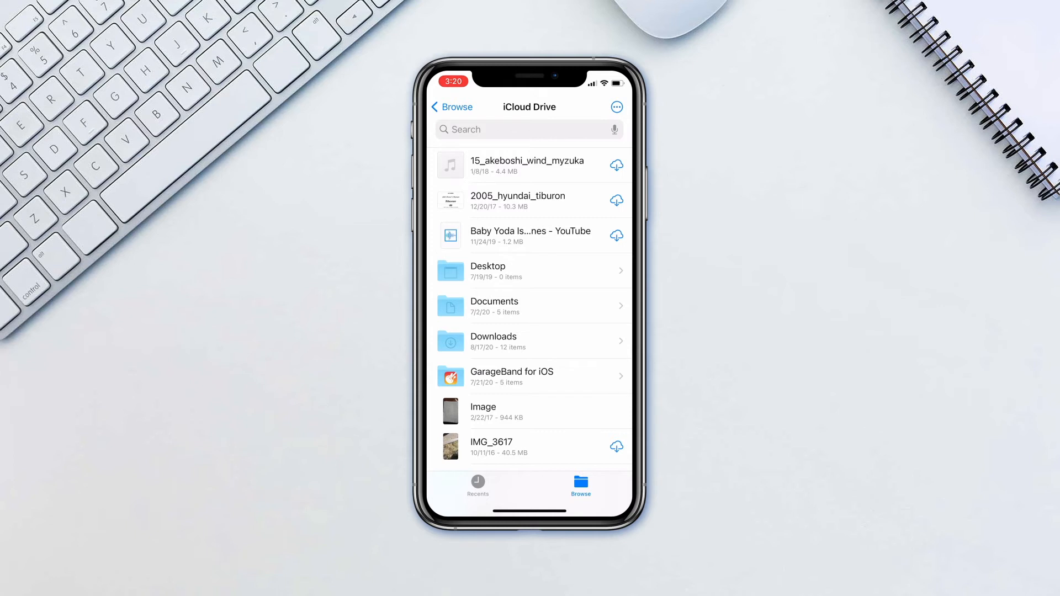
{"action": "left_click", "coordinate": [443, 106]}
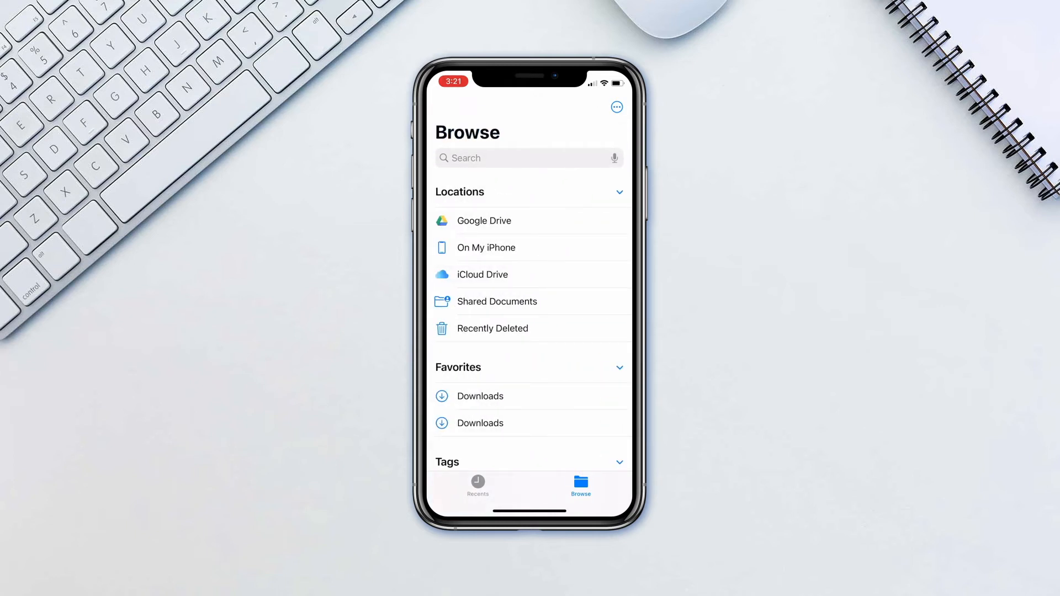
{"action": "scroll", "scroll_direction": "down", "scroll_amount": 3}
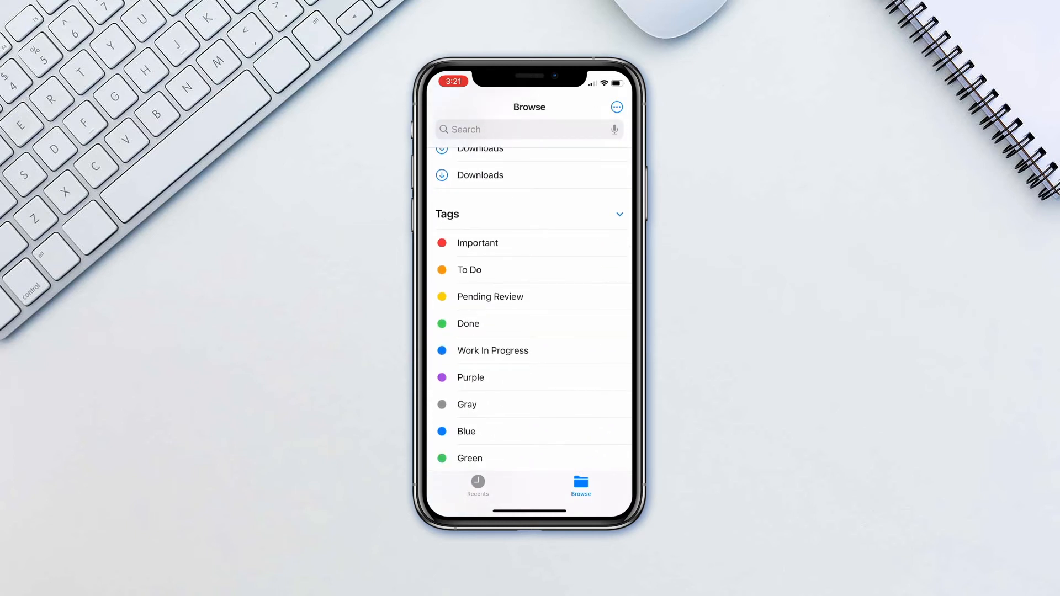
{"action": "scroll", "scroll_direction": "down", "scroll_amount": 3}
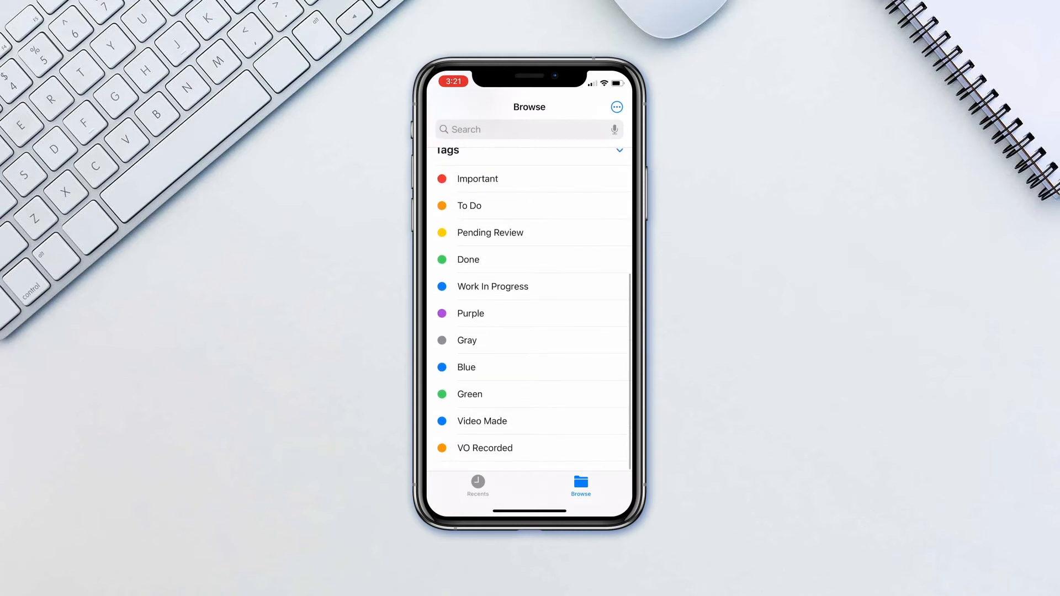
{"action": "left_click", "coordinate": [468, 259]}
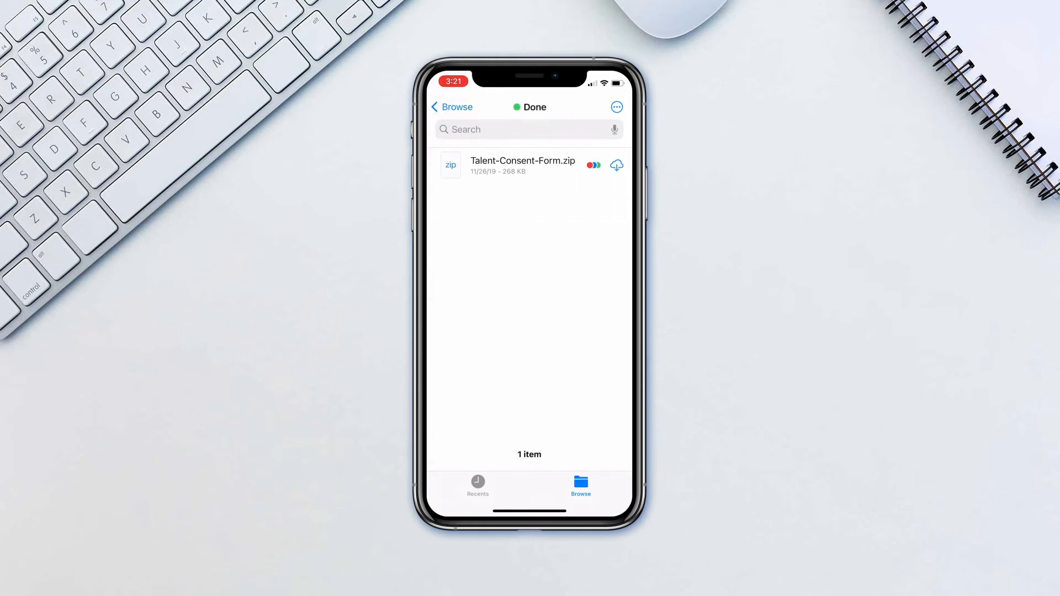